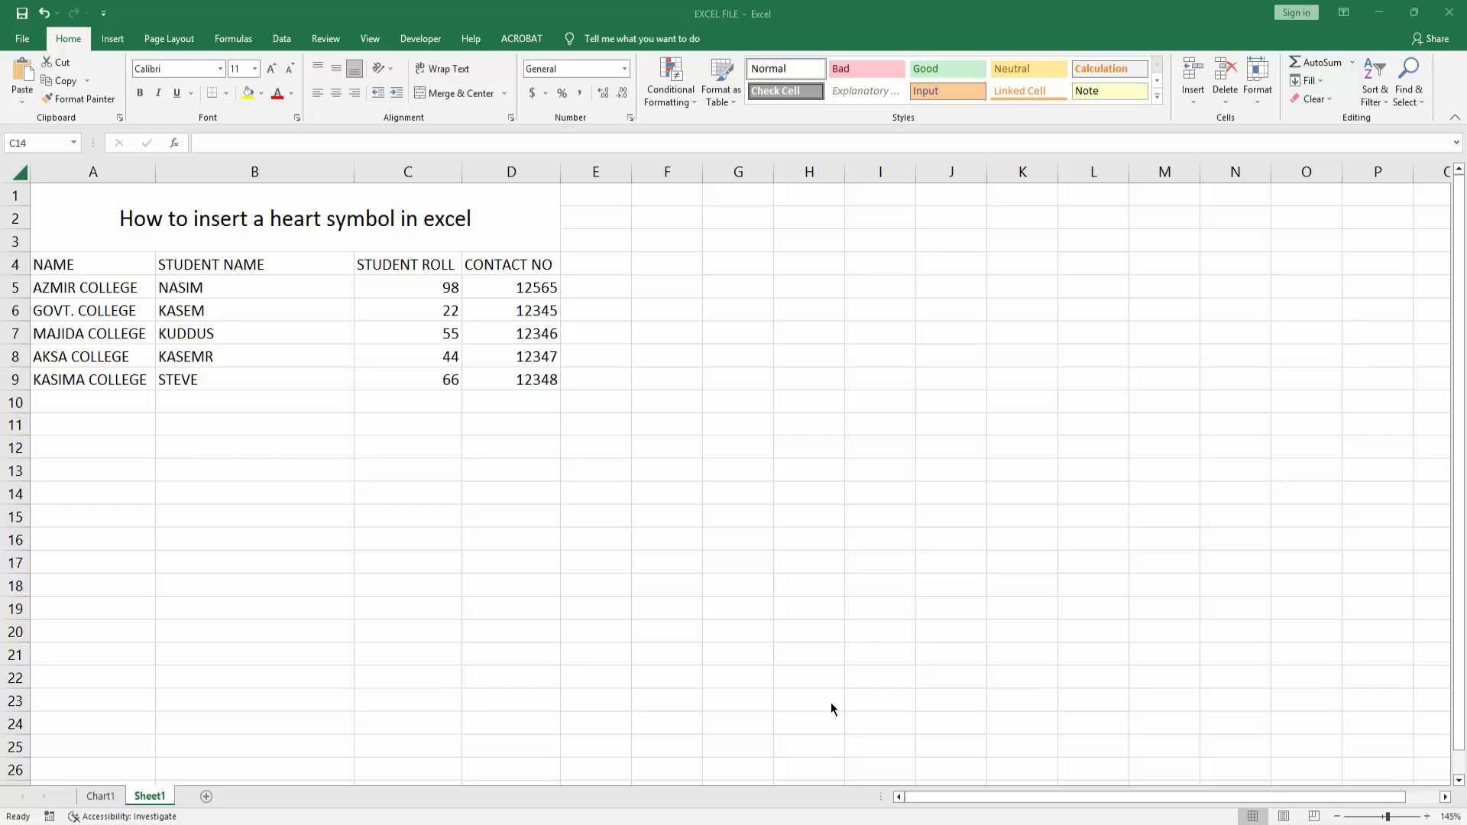
mouse_move(828, 708)
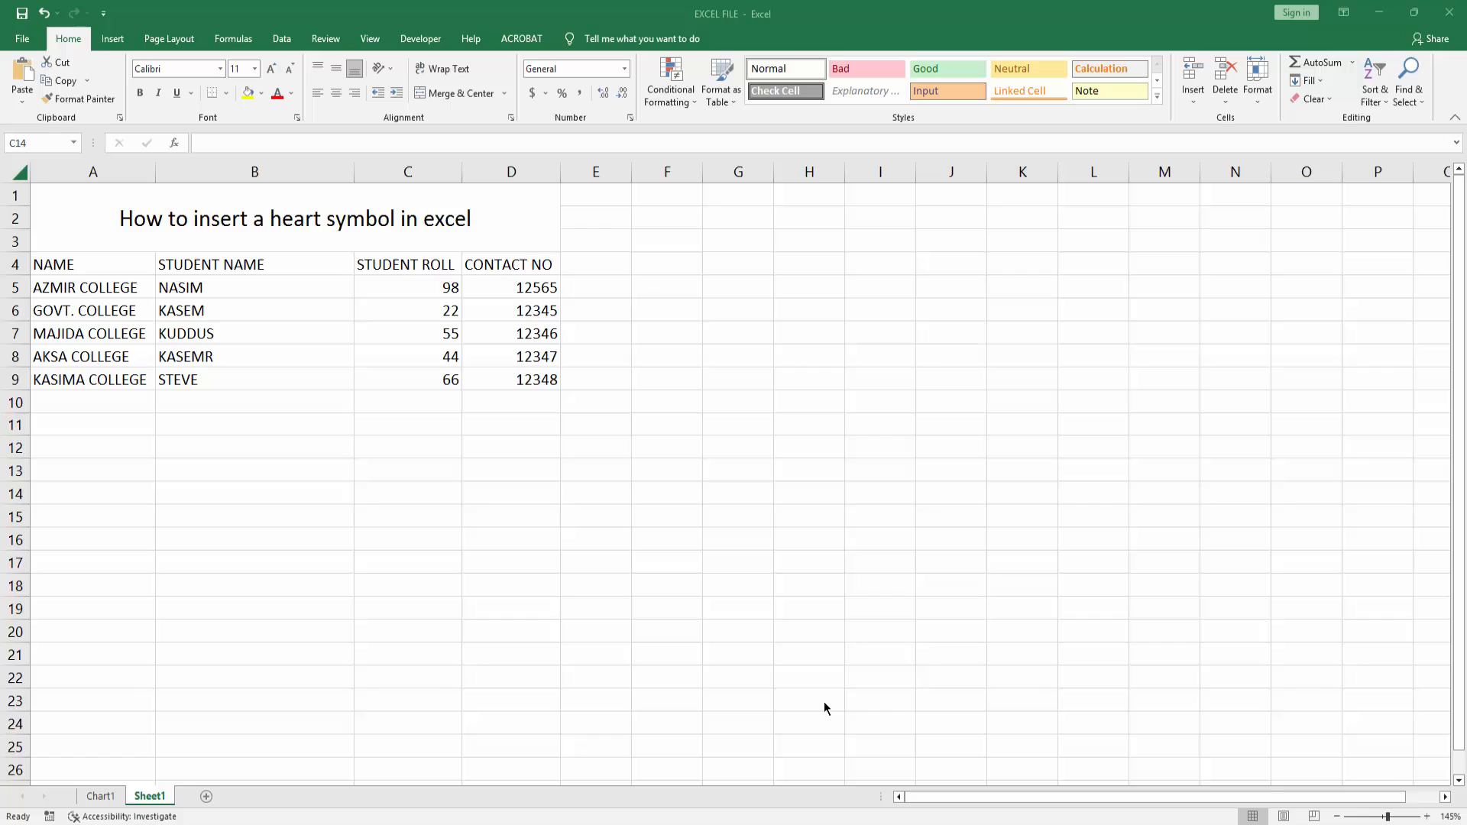
Select an empty cell and bring up the Insert shapes gallery to choose a heart
left_click(406, 494)
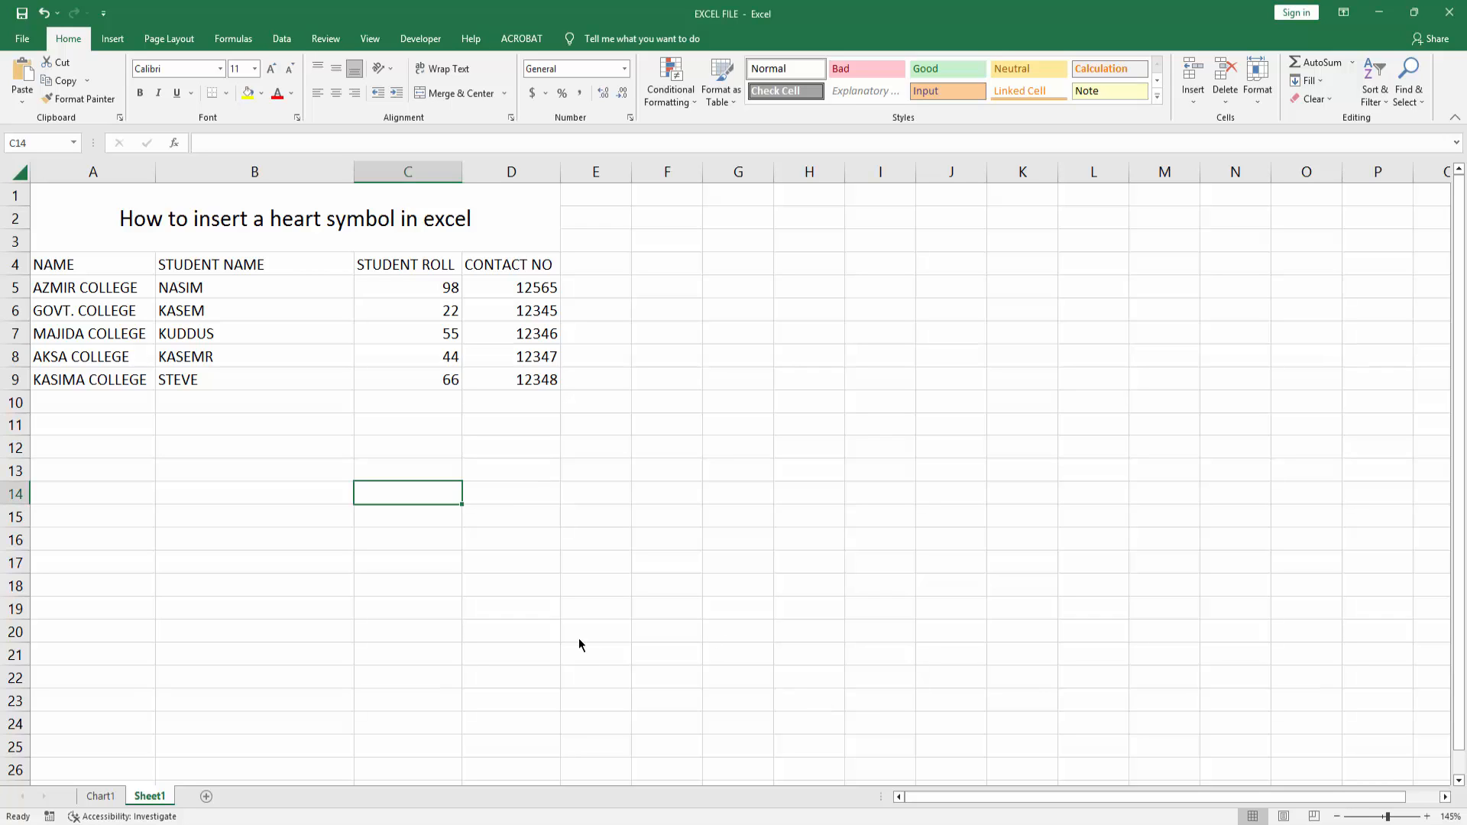
mouse_move(193, 129)
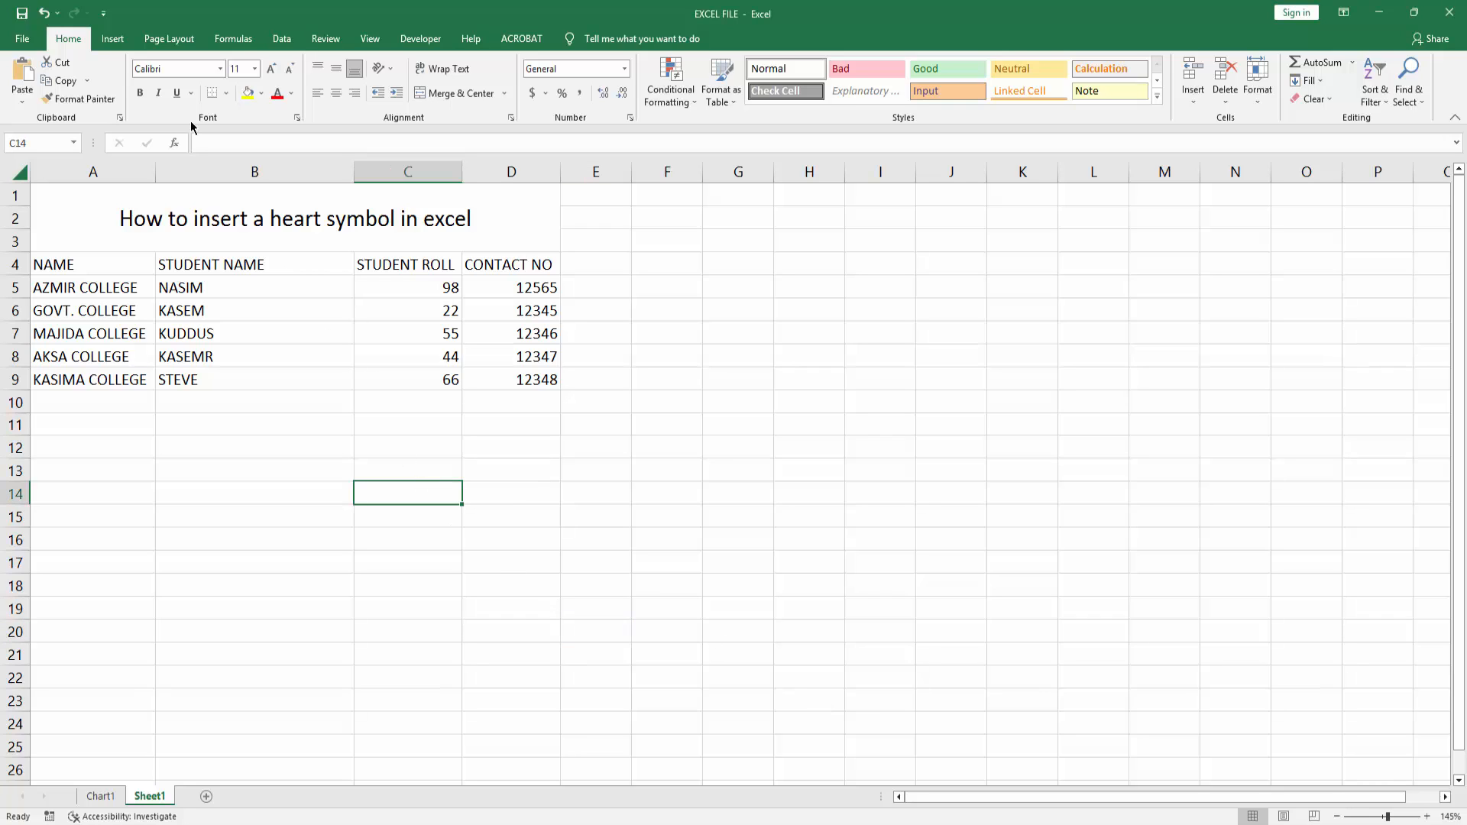
left_click(112, 38)
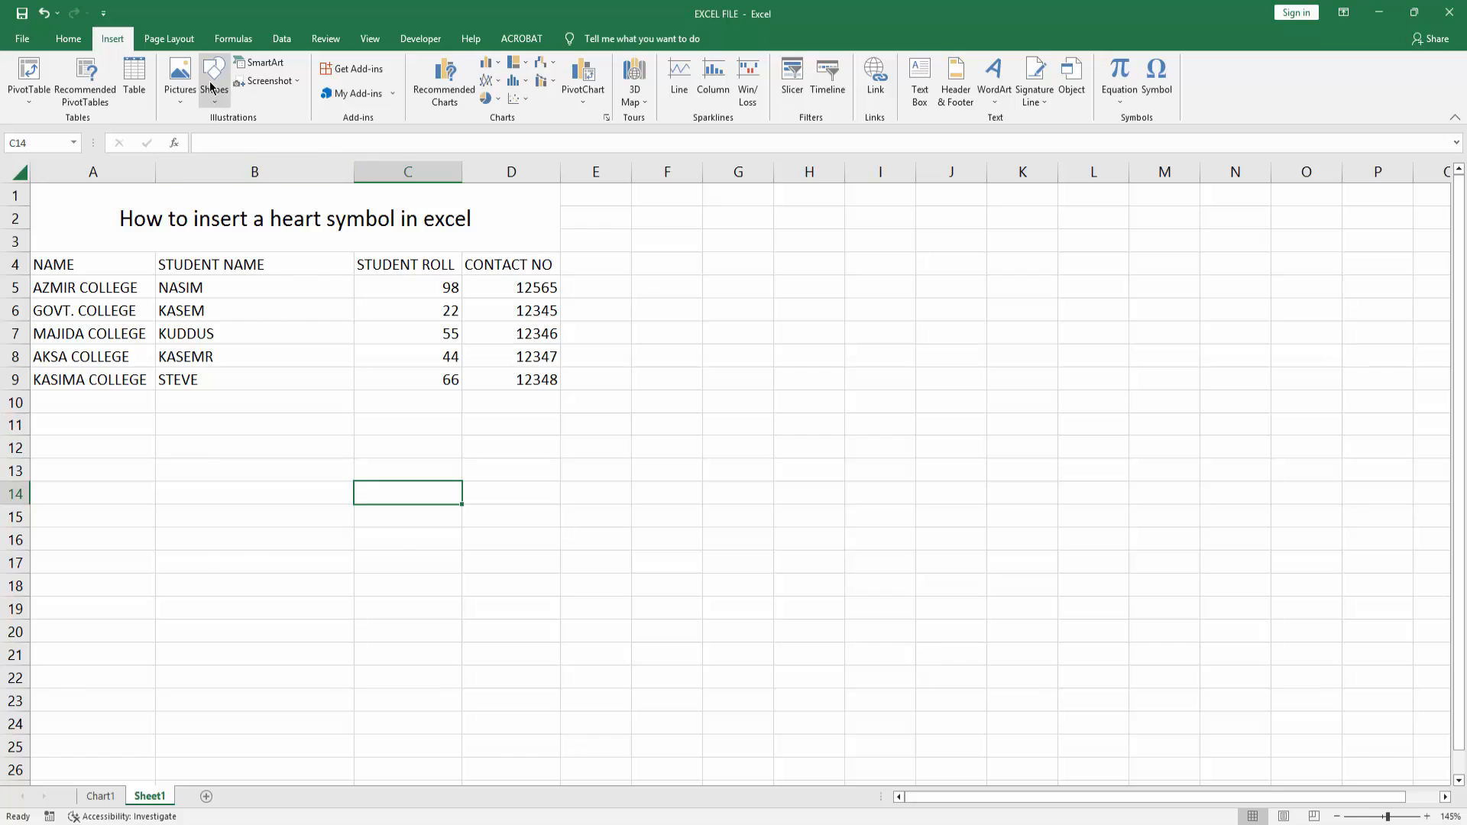
left_click(213, 80)
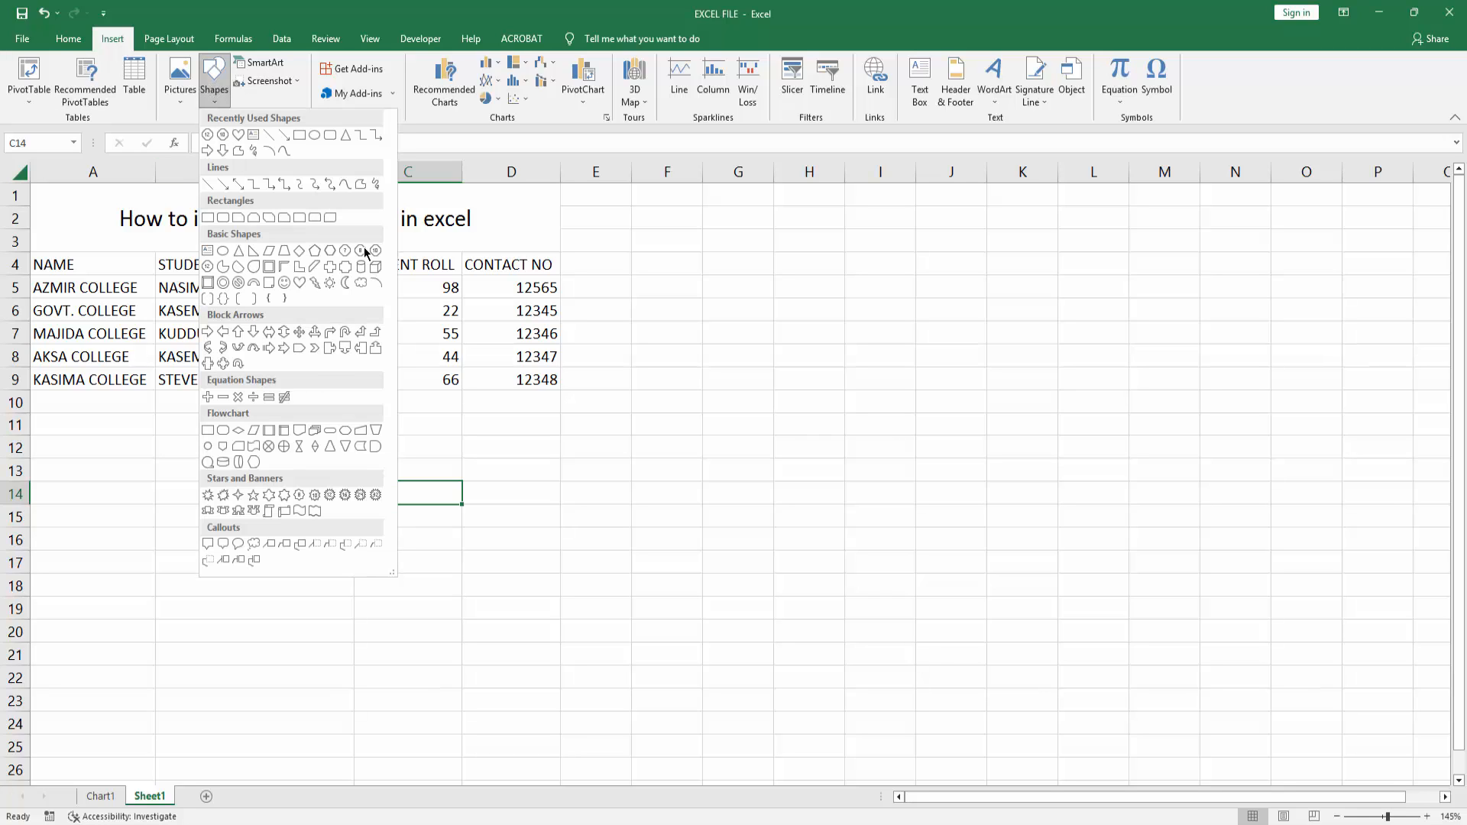
mouse_move(298, 283)
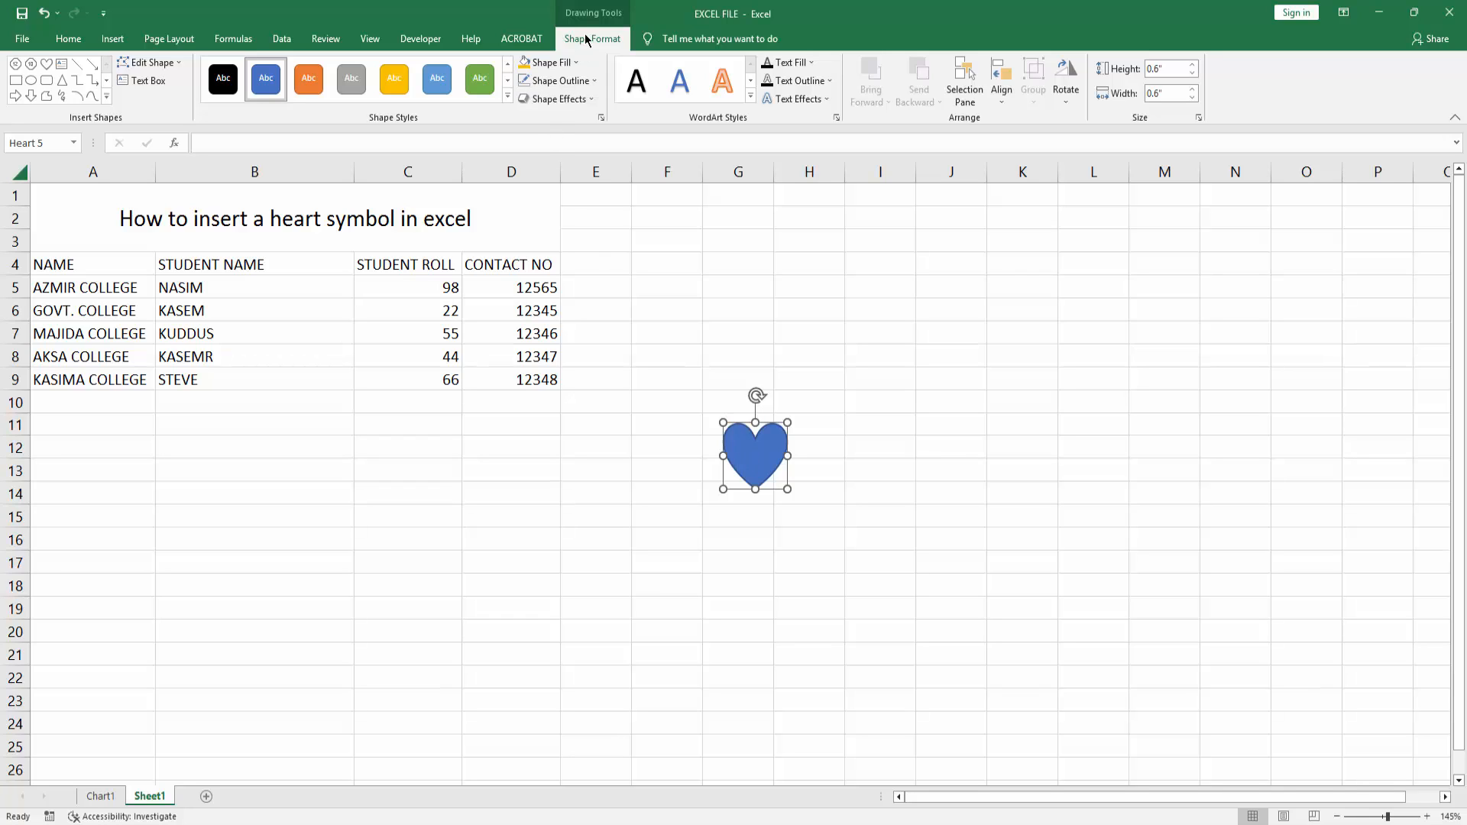
Apply the solid black shape style to the heart and deselect it on the sheet
left_click(550, 62)
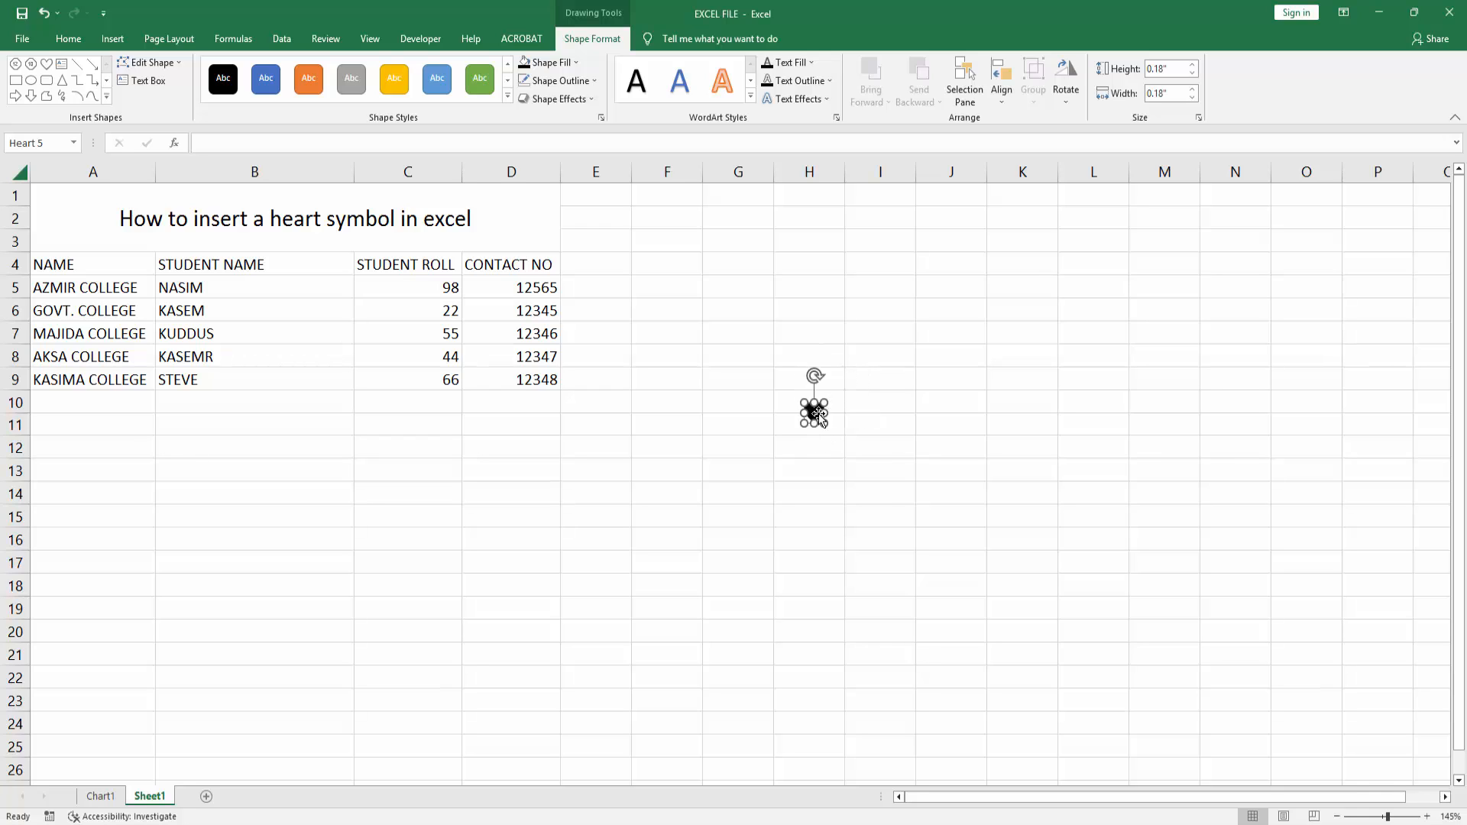
left_click(808, 402)
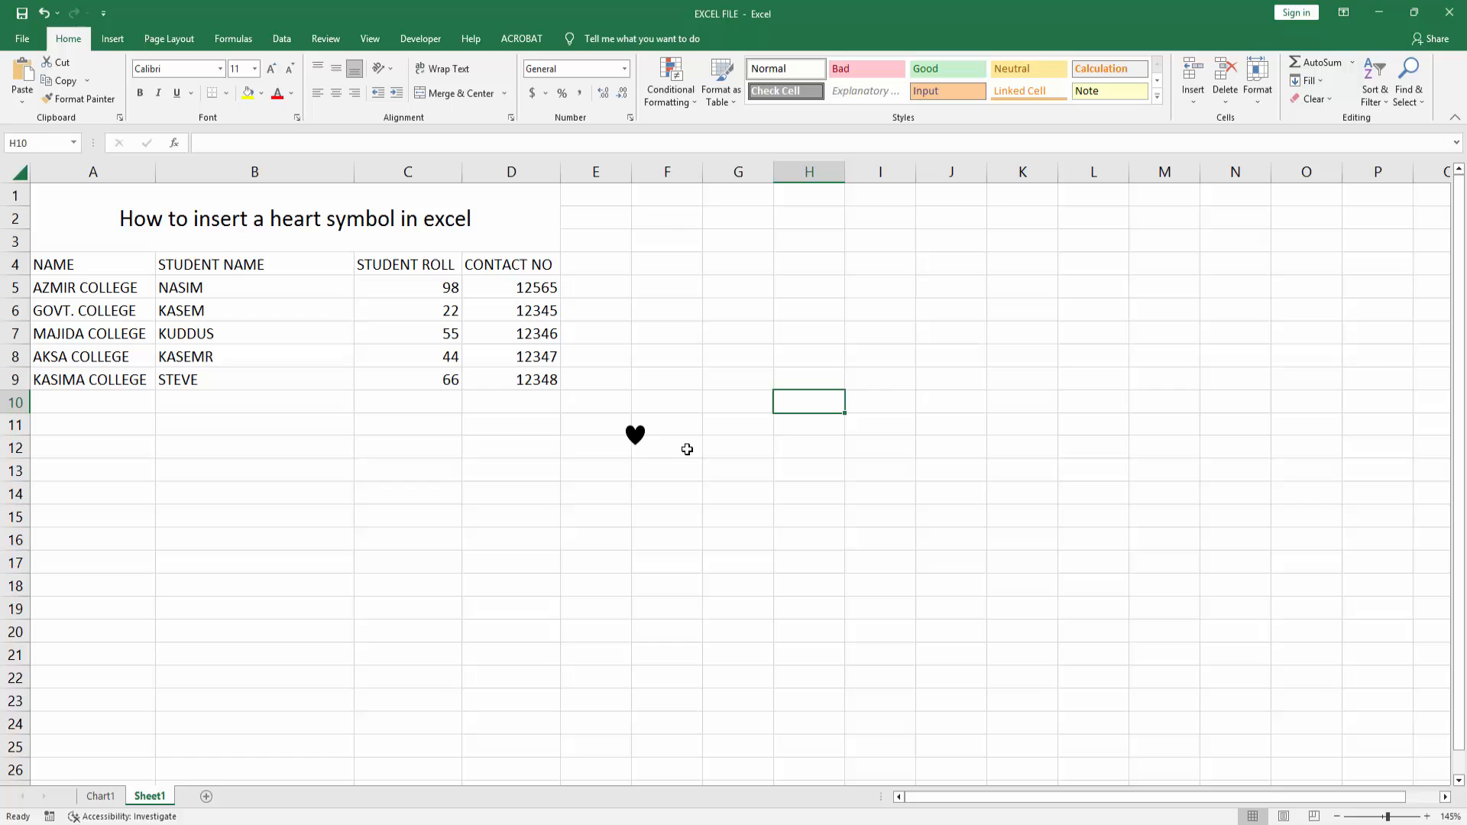
left_click(738, 425)
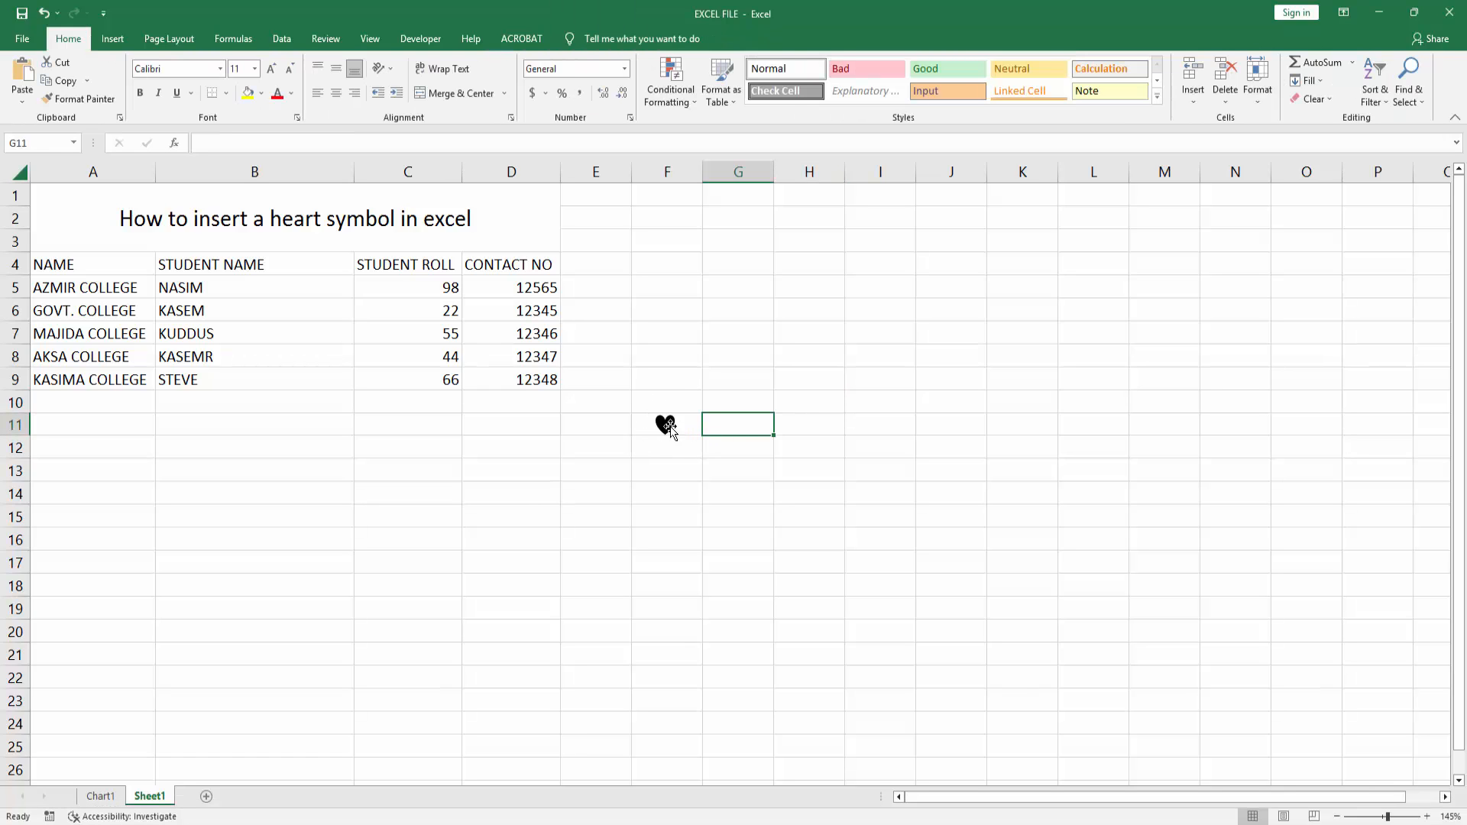